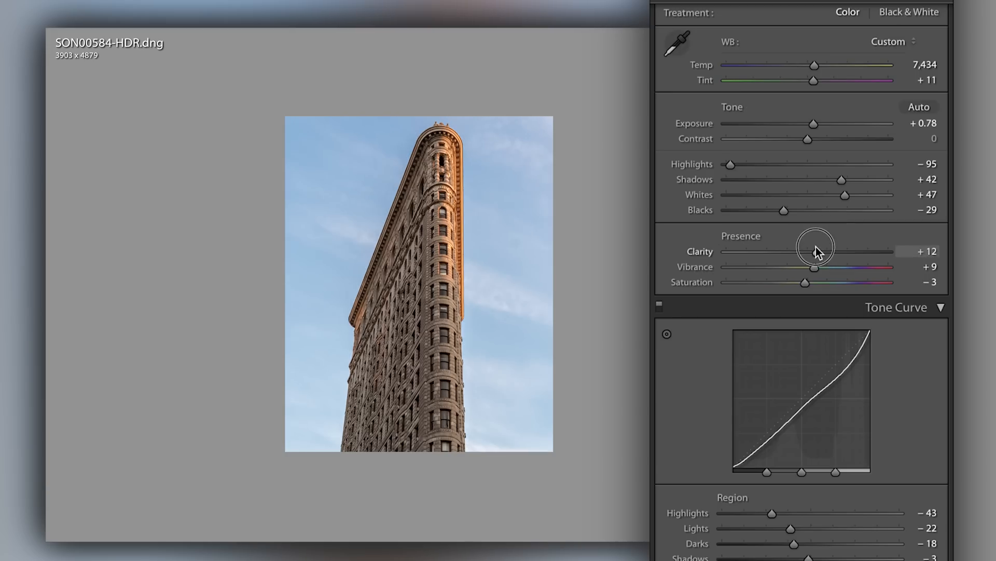
- Preview Clarity at +45, then reduce it to +14
left_click_drag(816, 252, 843, 251)
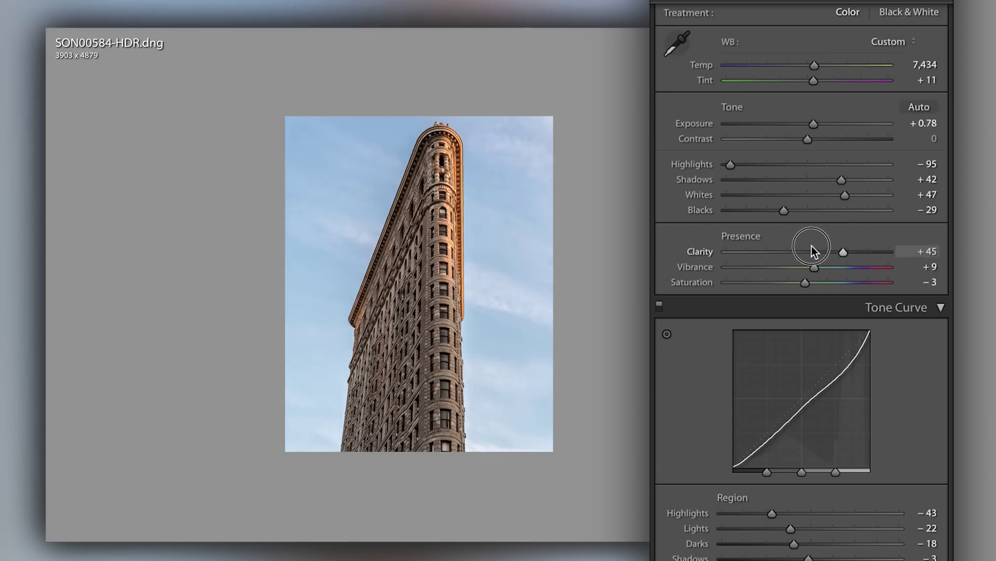
left_click_drag(844, 251, 807, 252)
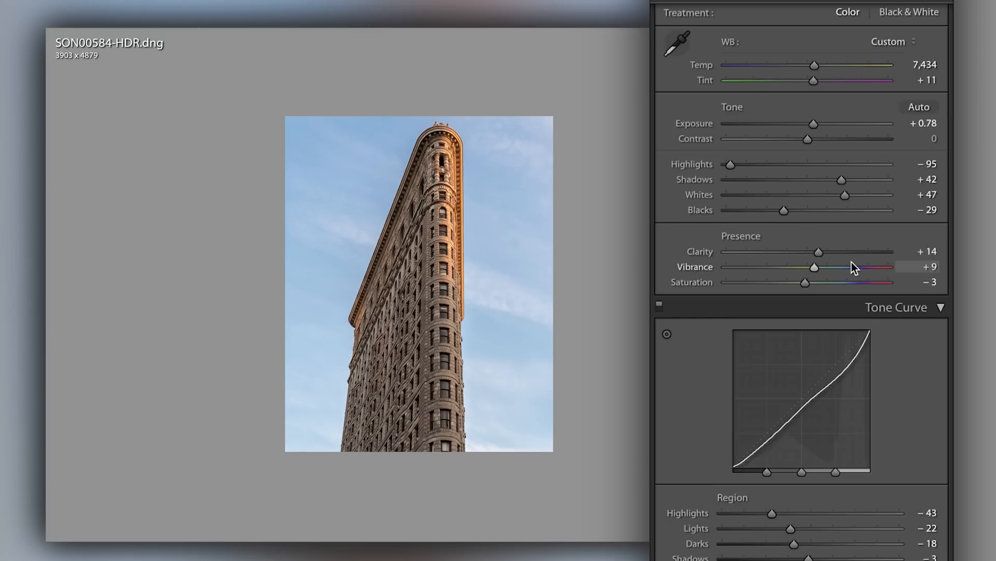
- In HSL Luminance, darken the sky: Aqua to -35 and Blue to -17
scroll("down", 3)
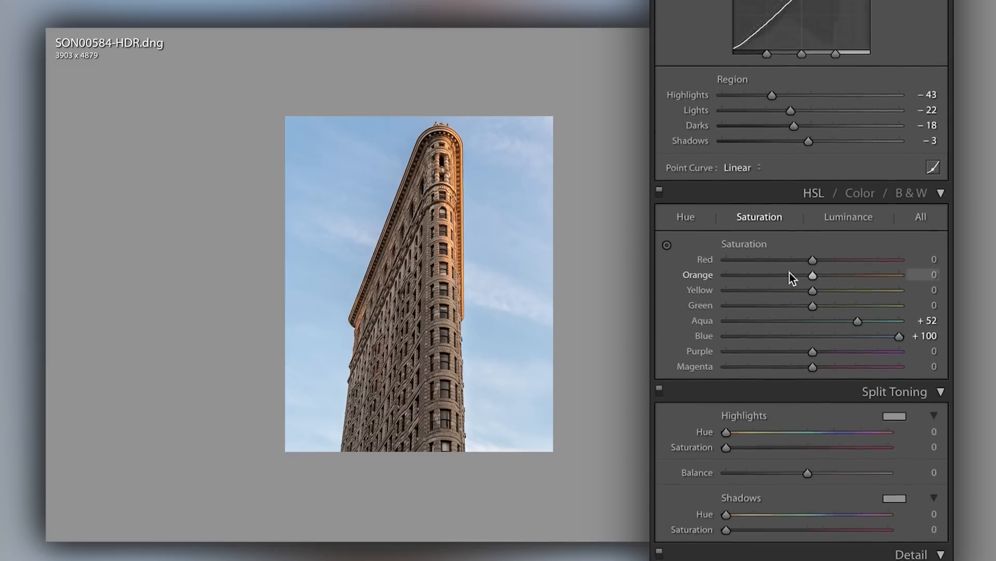
scroll("down", 3)
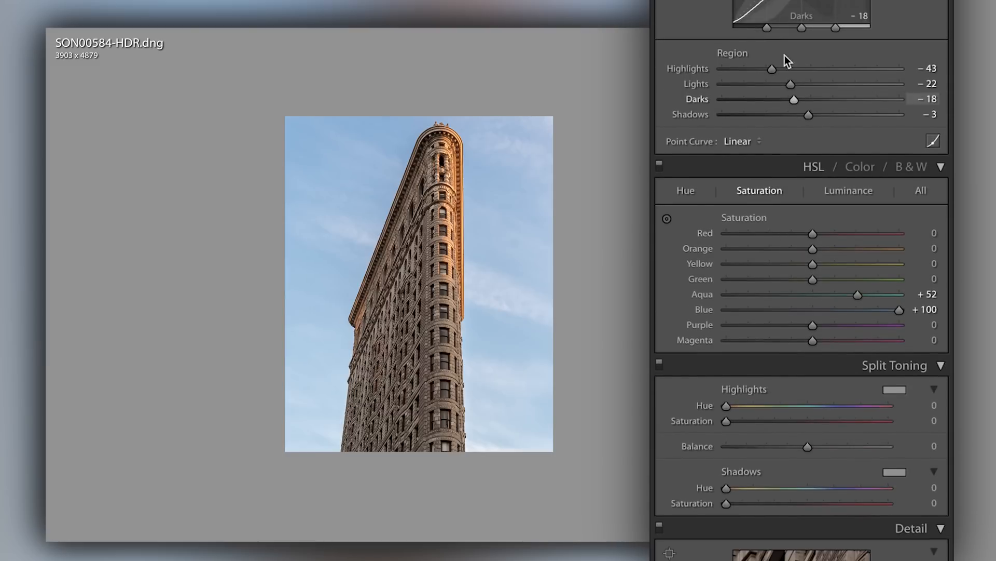
left_click(848, 191)
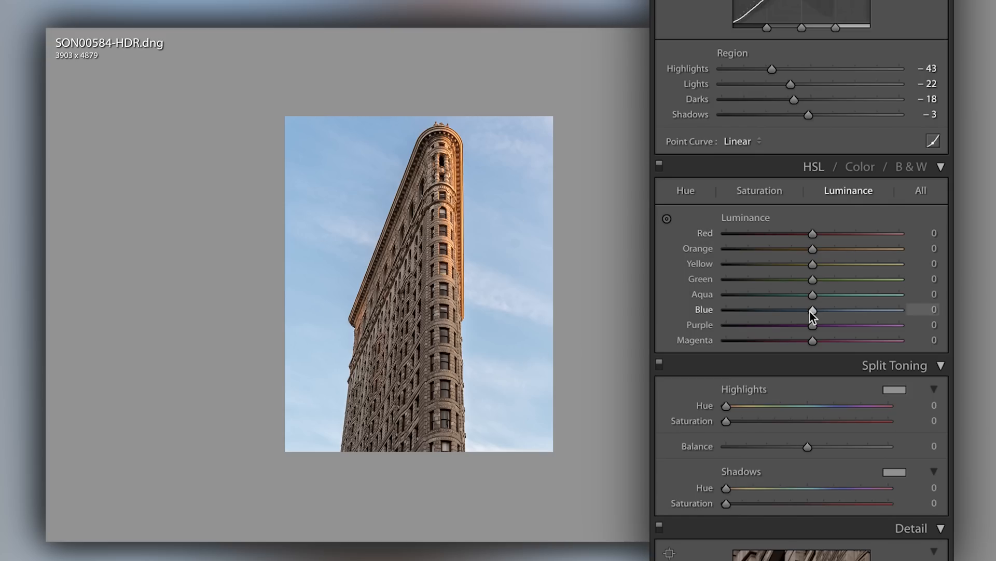
left_click_drag(812, 309, 778, 309)
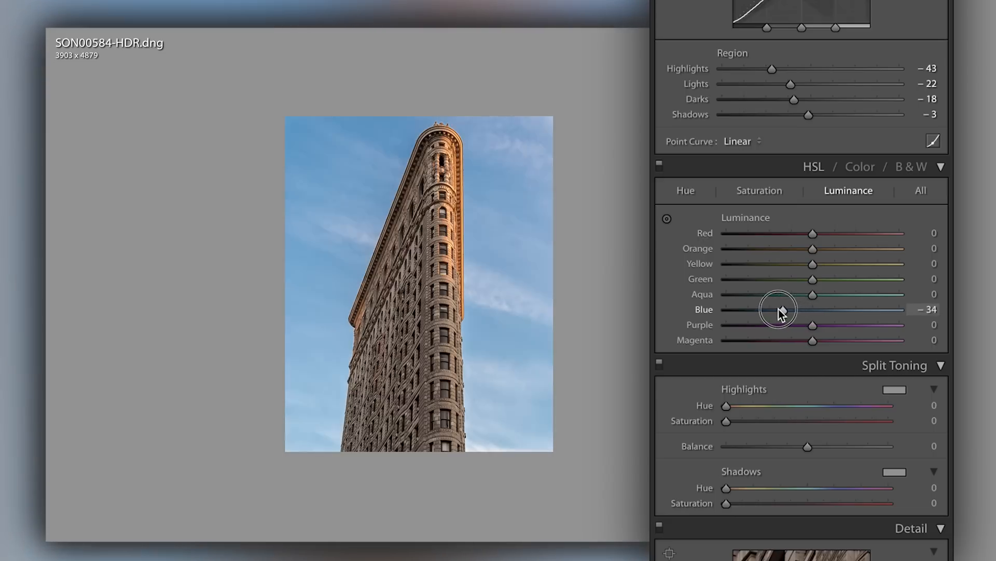
left_click_drag(807, 309, 726, 310)
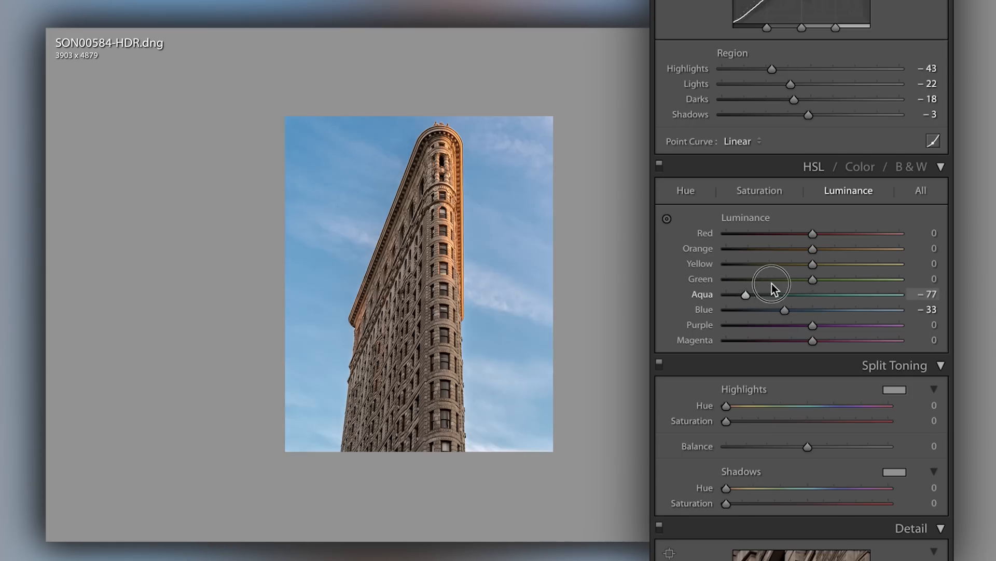
left_click_drag(746, 294, 782, 294)
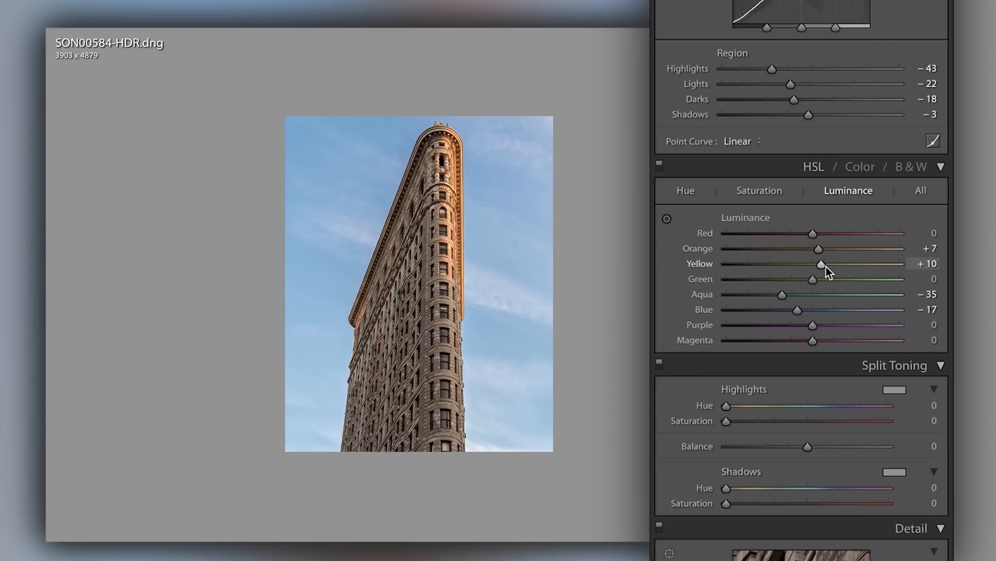
- Set building luminance: Yellow to -37 and Orange to +6
left_click_drag(821, 264, 815, 264)
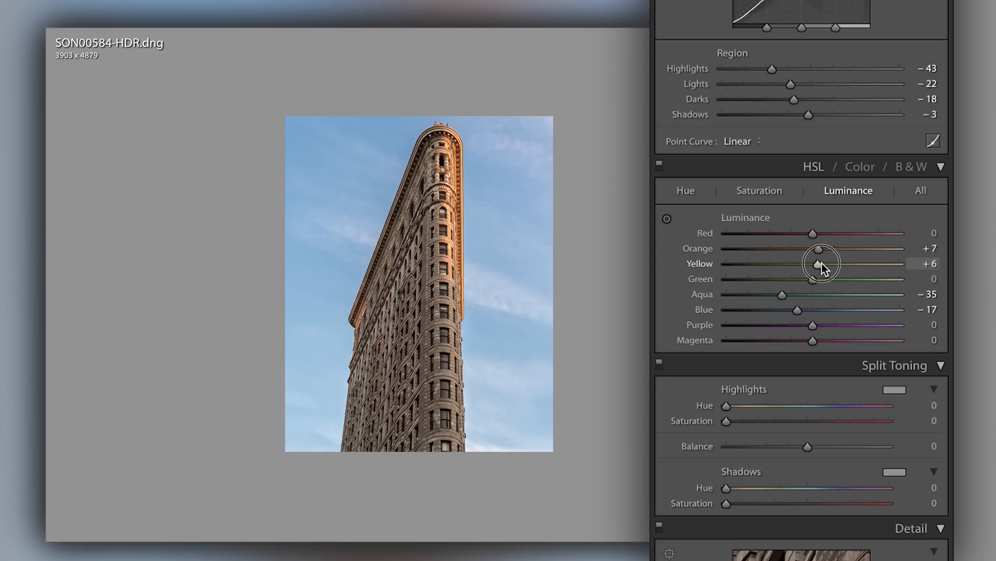
left_click_drag(832, 263, 788, 263)
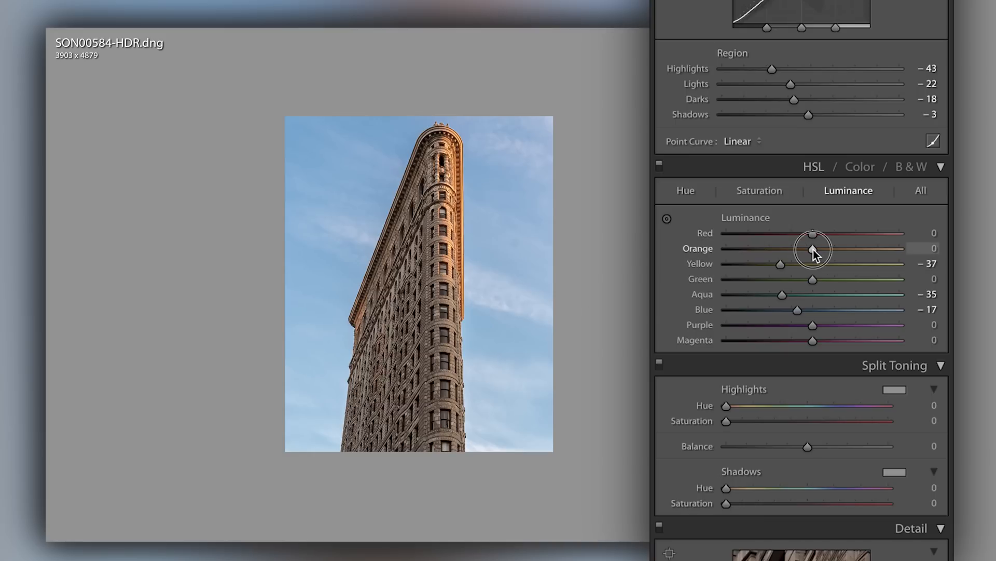
left_click_drag(812, 249, 819, 249)
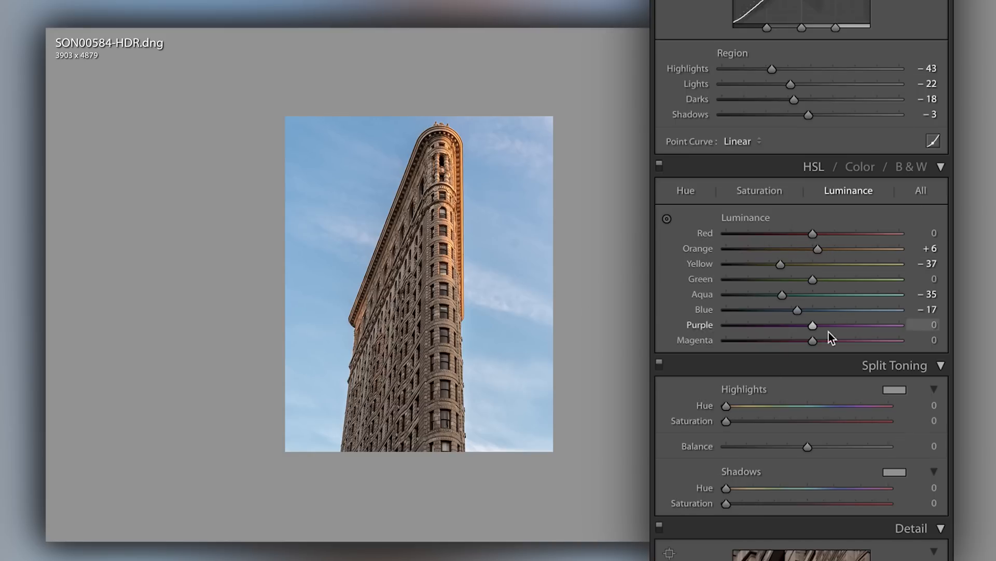
scroll("down", 3)
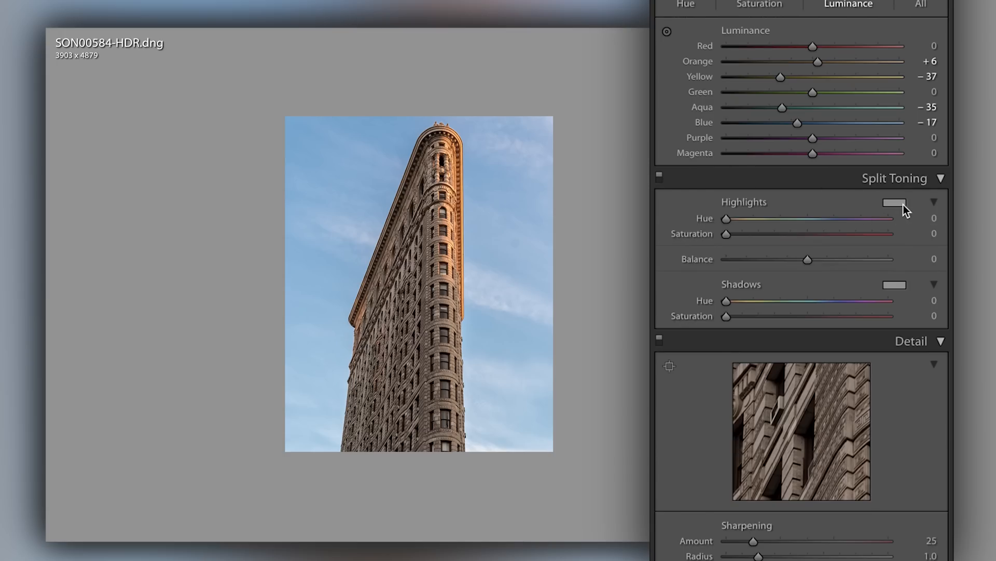
- Tint the Split Toning highlights red at hue 5, saturation 81
left_click(896, 204)
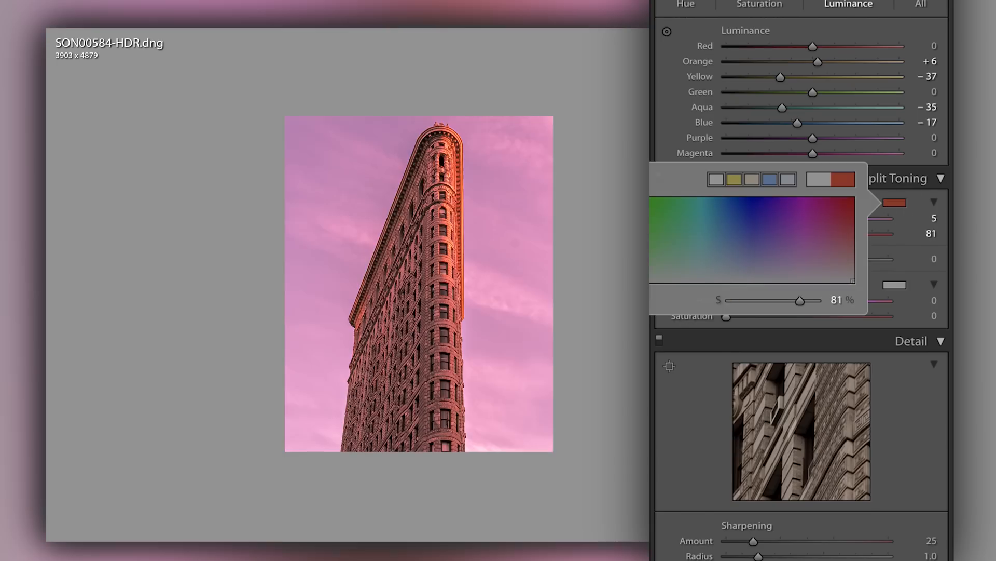